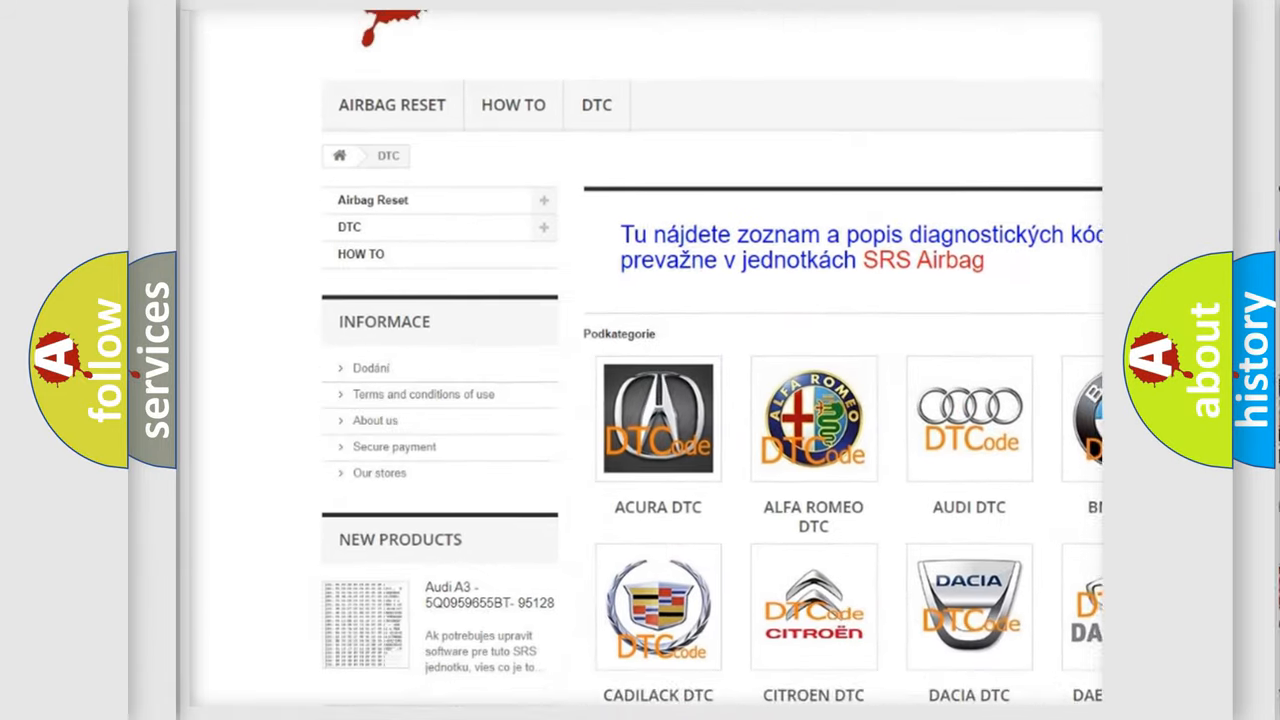
Open the AUDI DTC subcategory from the DTC grid to list Audi trouble codes.
{"action": "scroll", "scroll_direction": "down", "scroll_amount": 3}
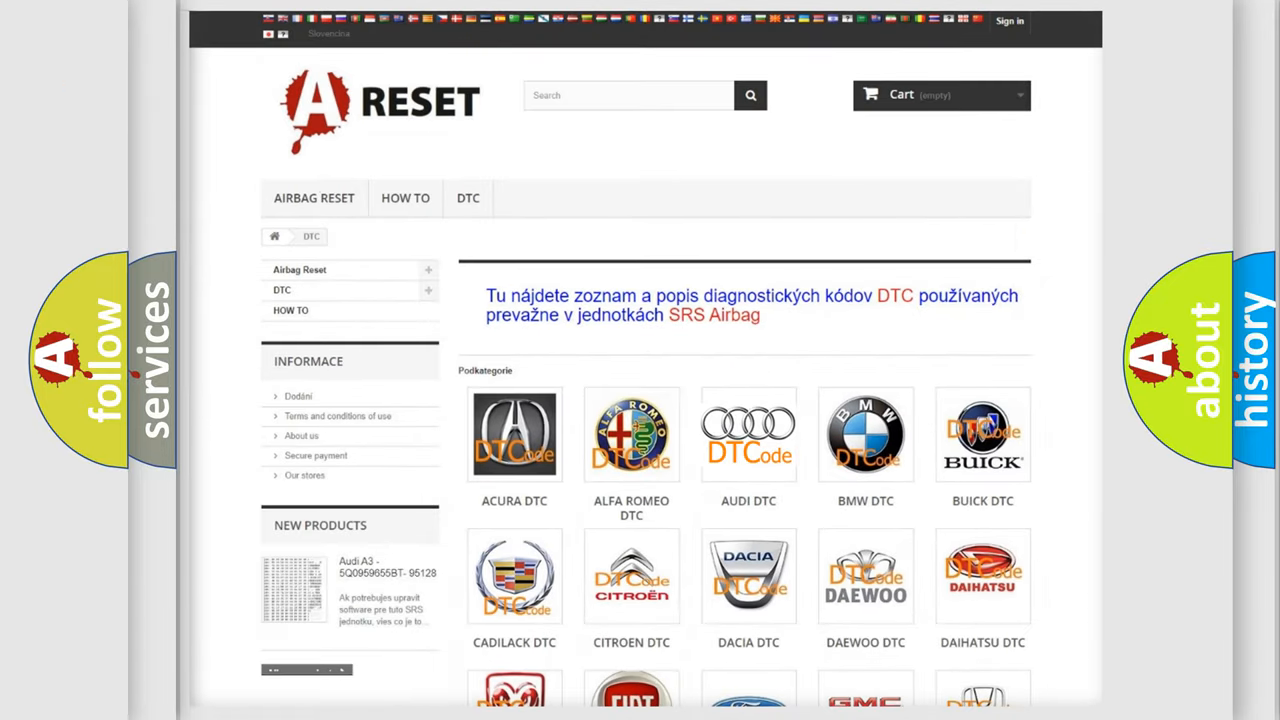
{"action": "left_click", "coordinate": [748, 434]}
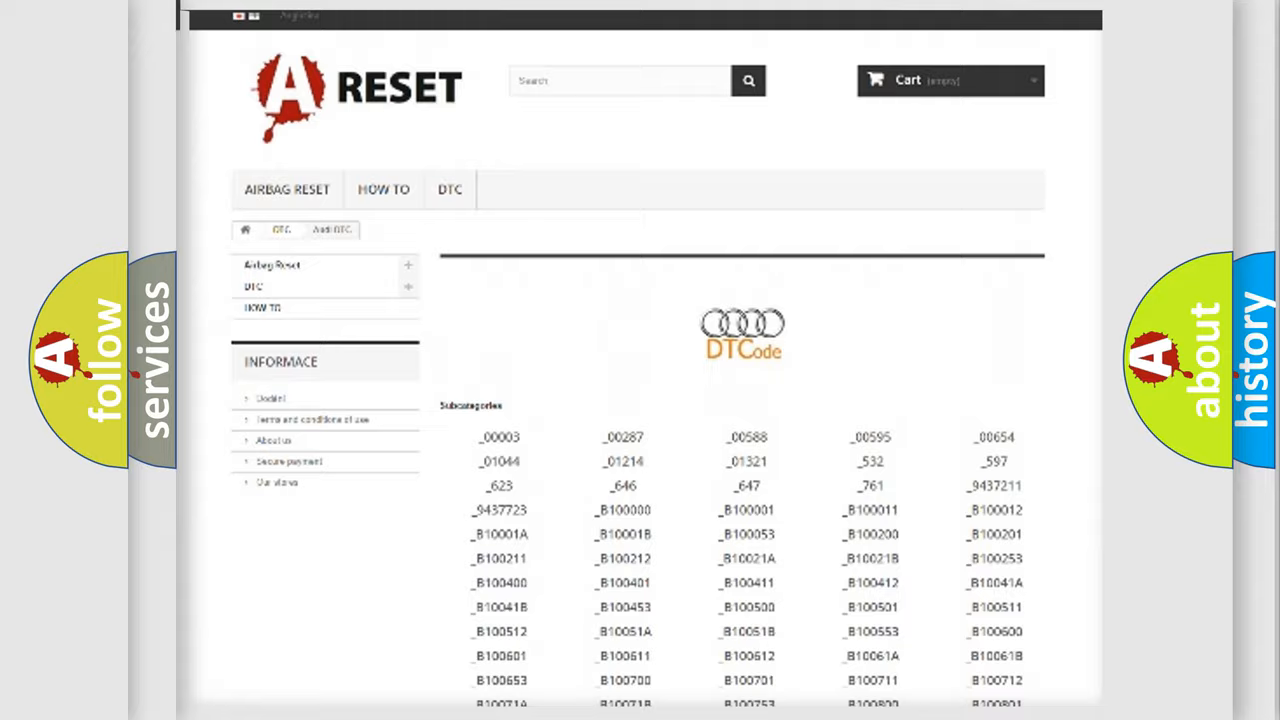